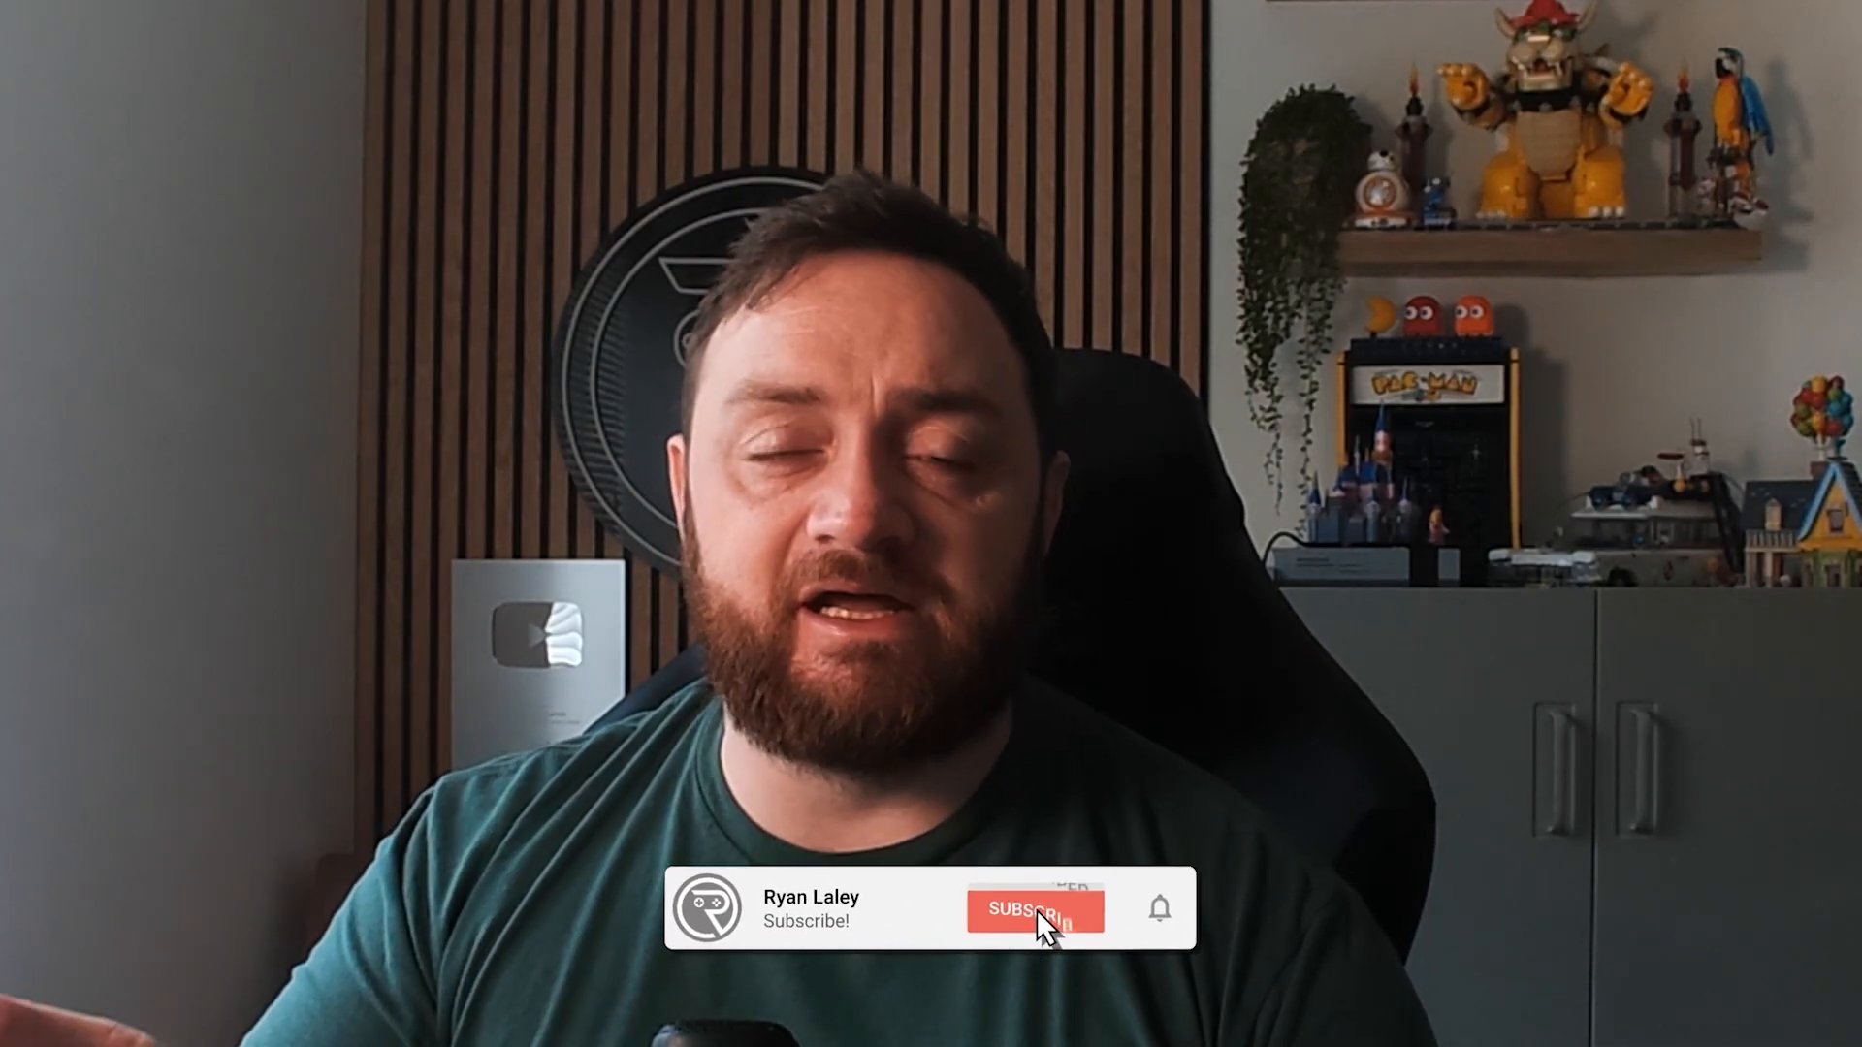
# - Preview the generated stone-tiled floor in play-in-editor from the BP_FloorGen blueprint
pyautogui.click(1042, 914)
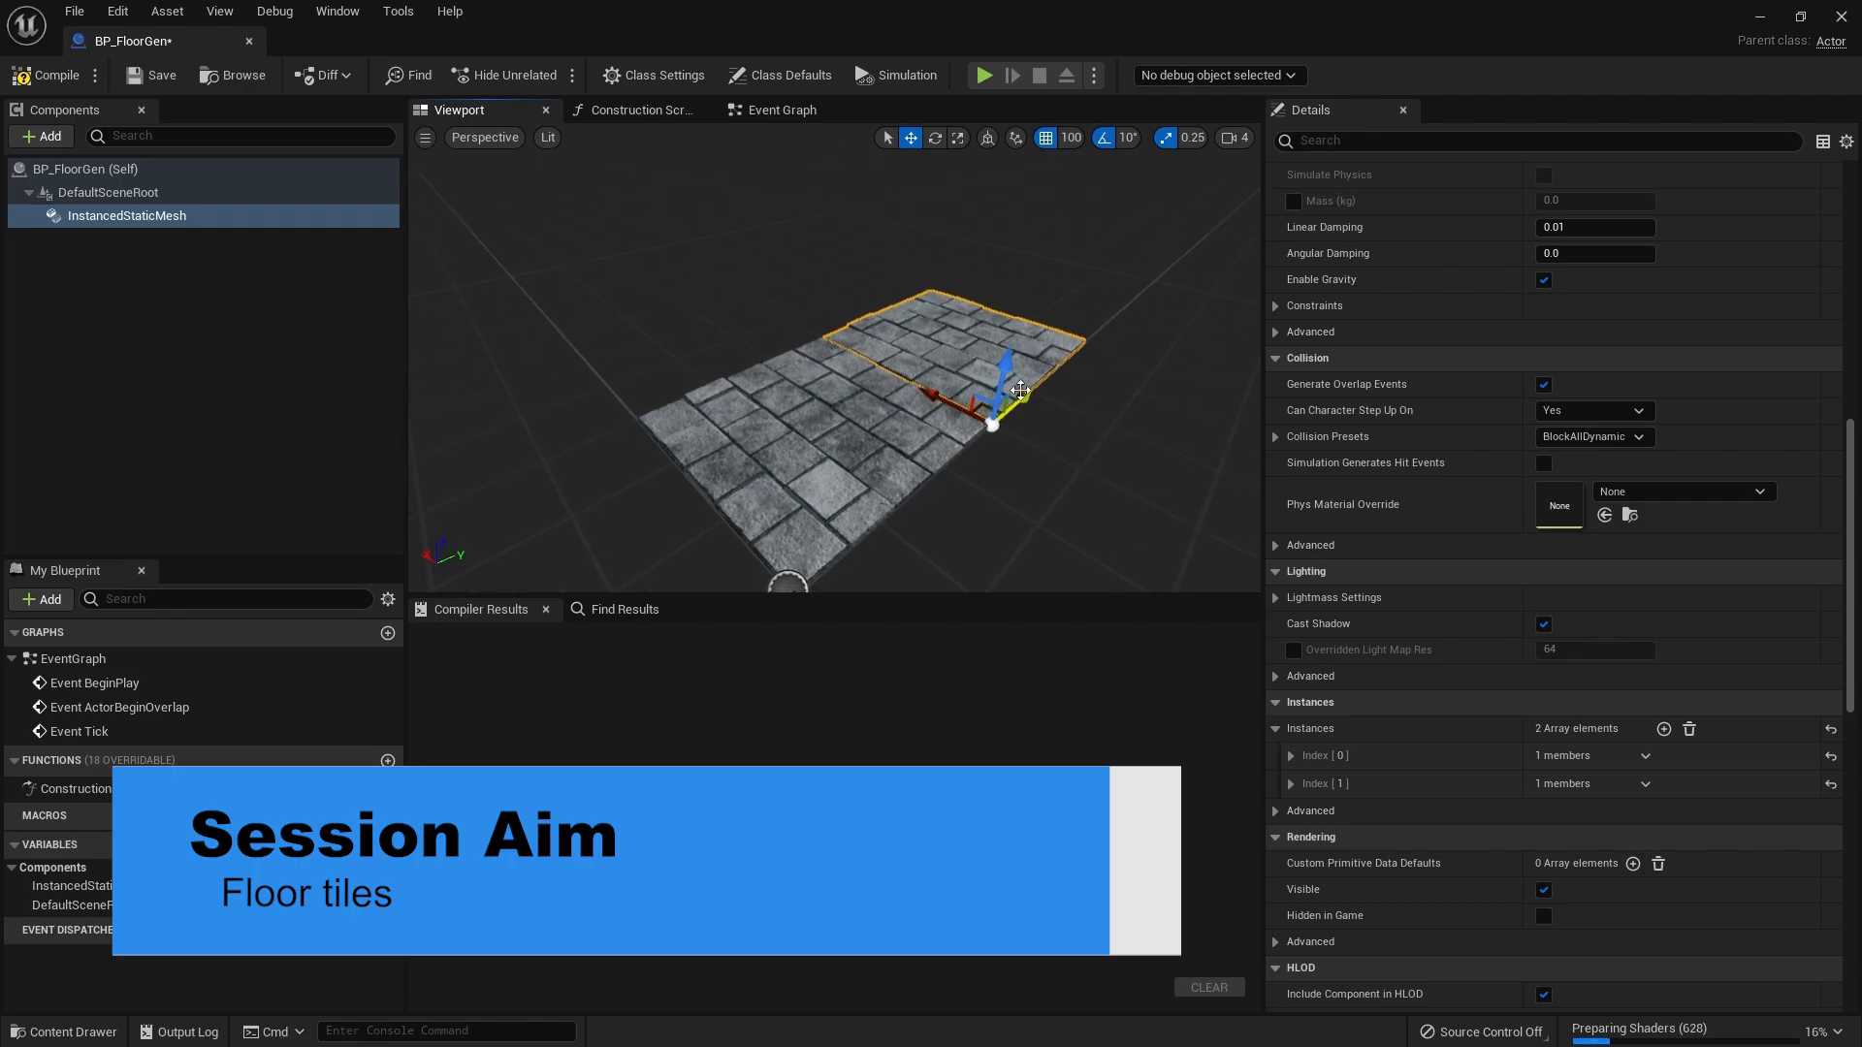
pyautogui.click(985, 76)
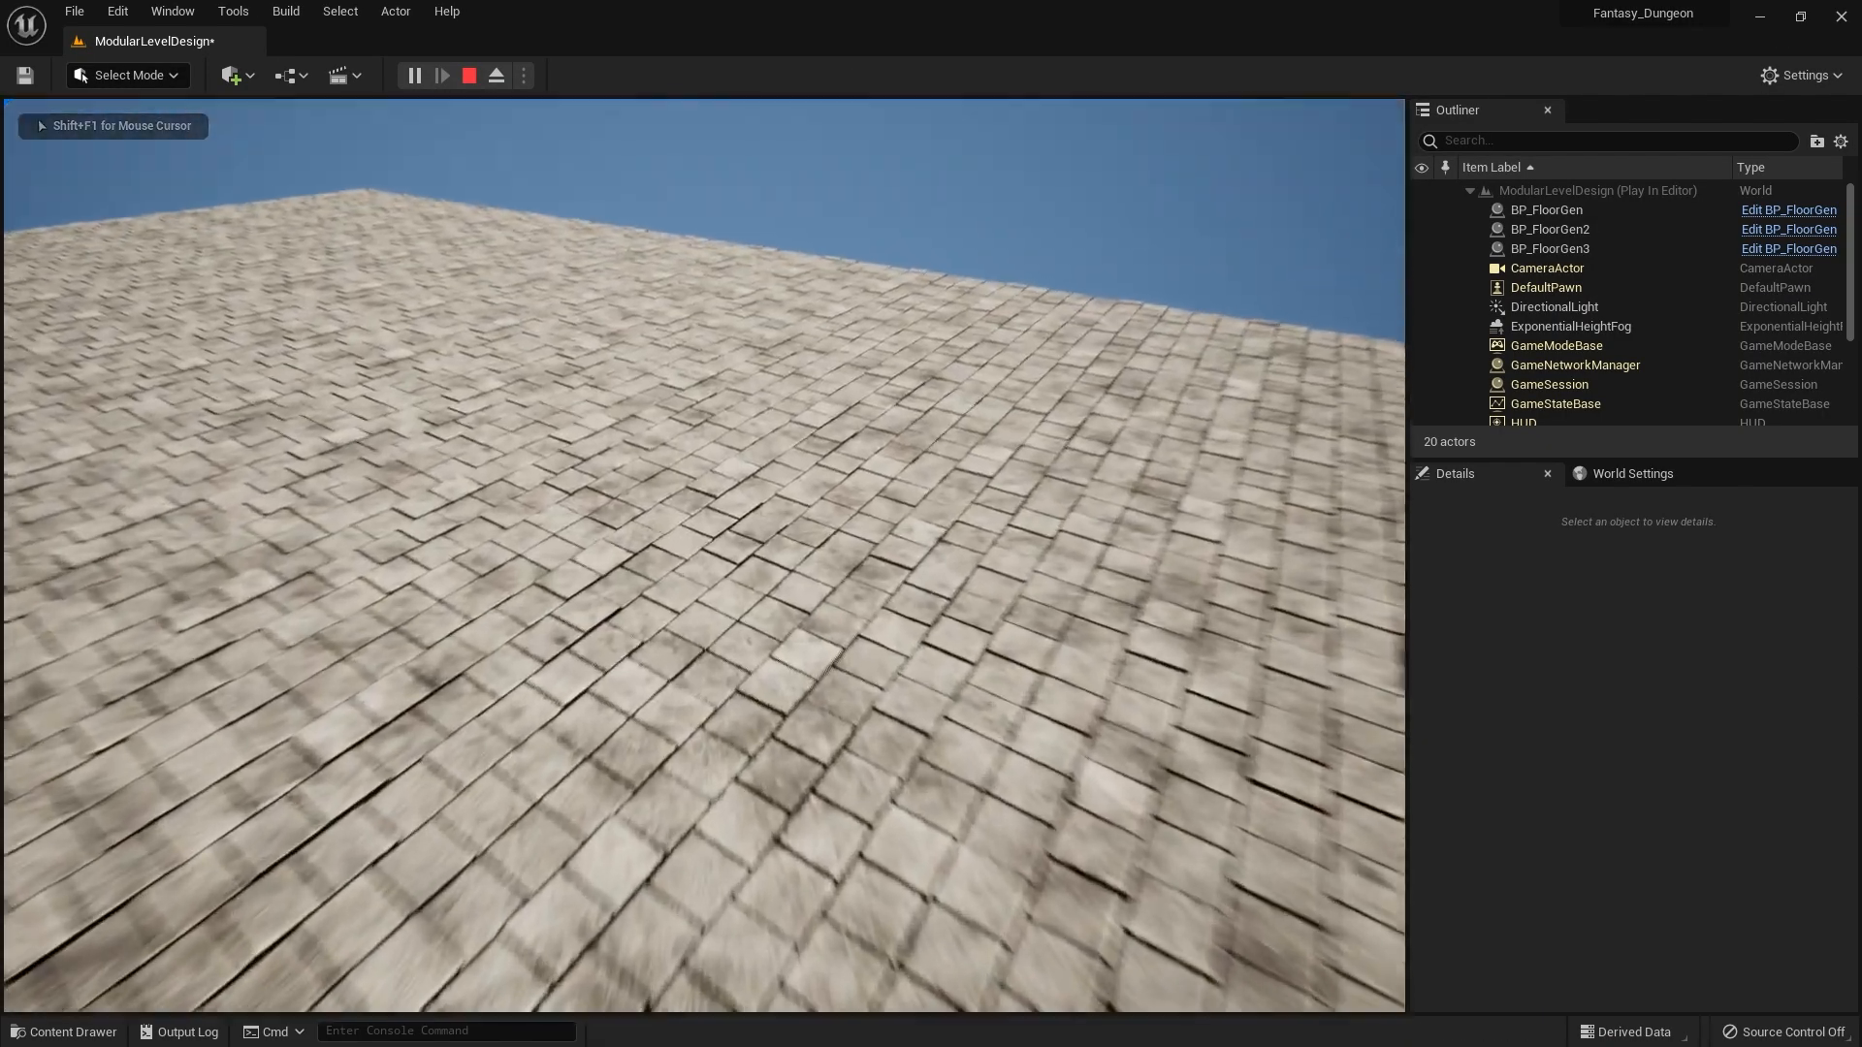